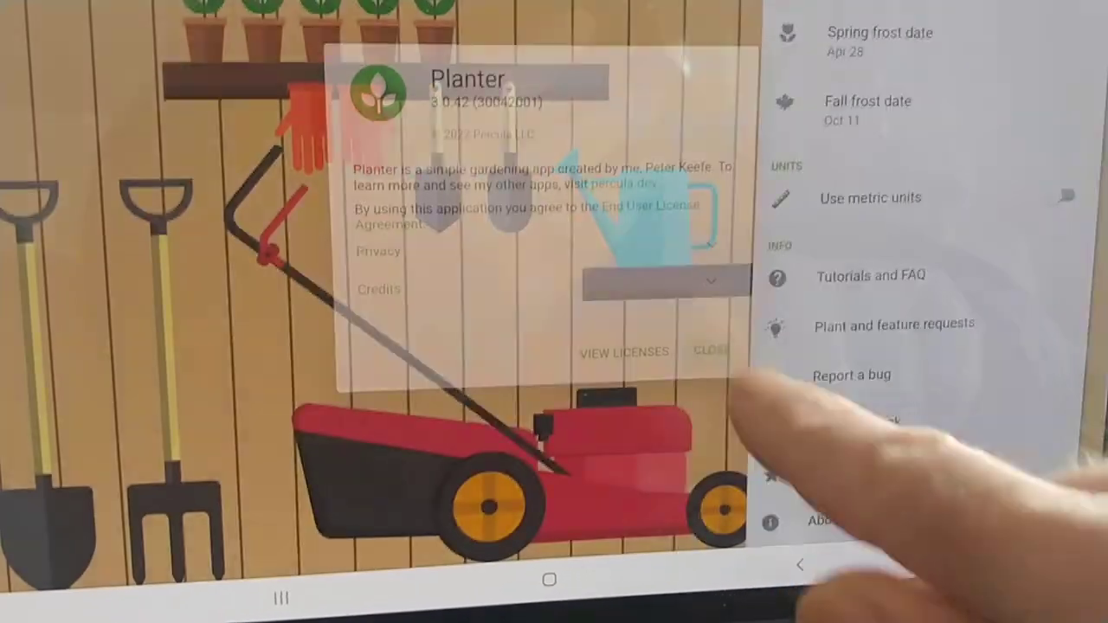
- Close the About dialog to get back toward the garden list
left_click(710, 350)
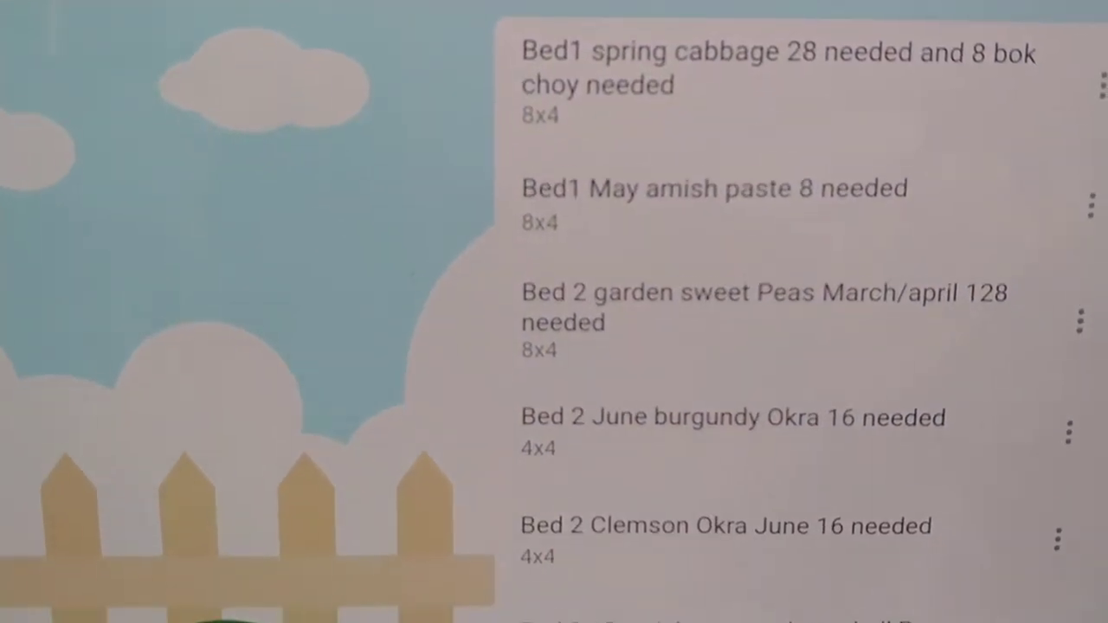
scroll("down", 3)
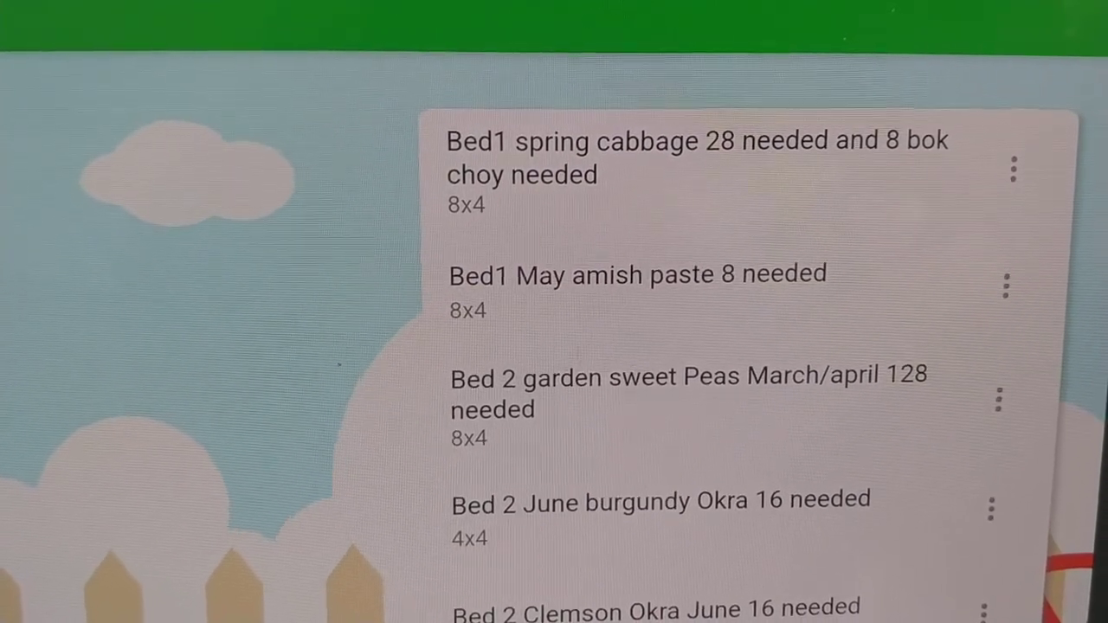
scroll("up", 3)
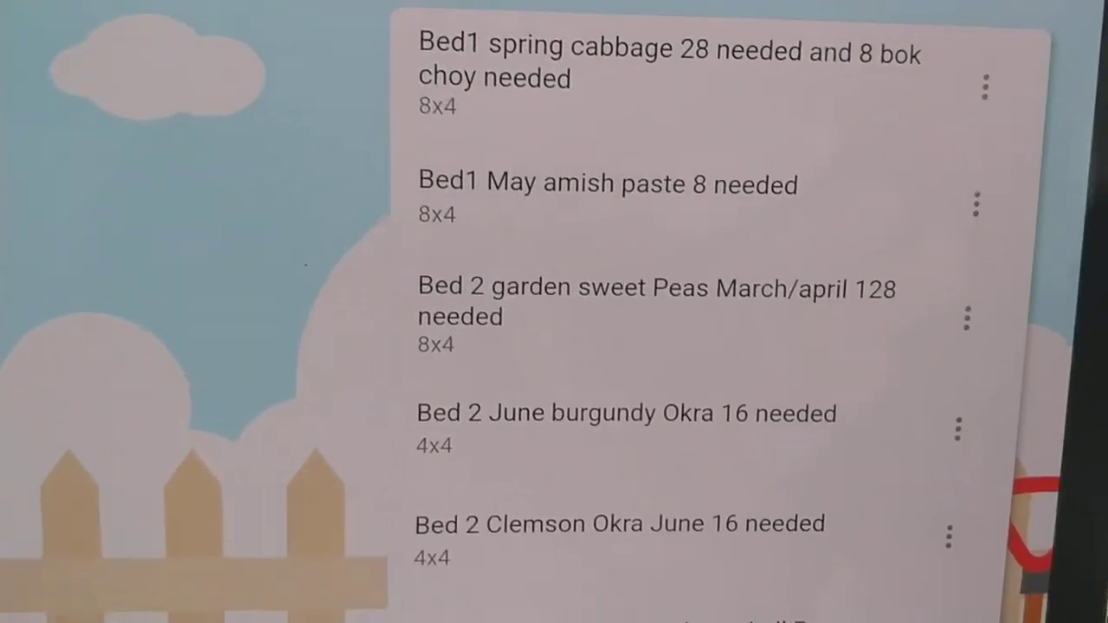
scroll("down", 3)
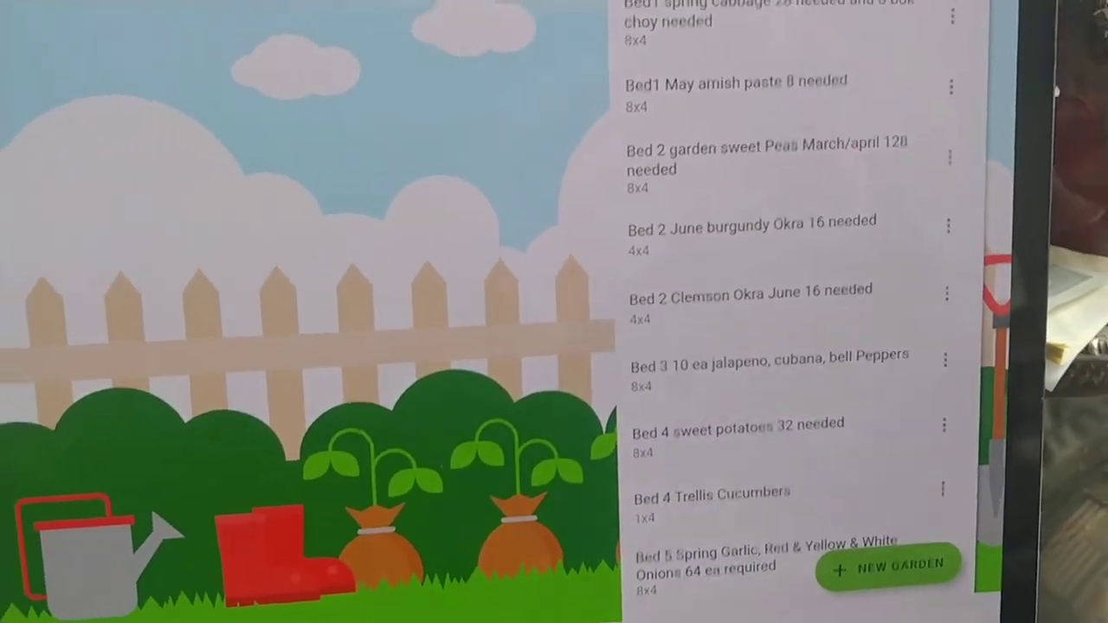
scroll("up", 3)
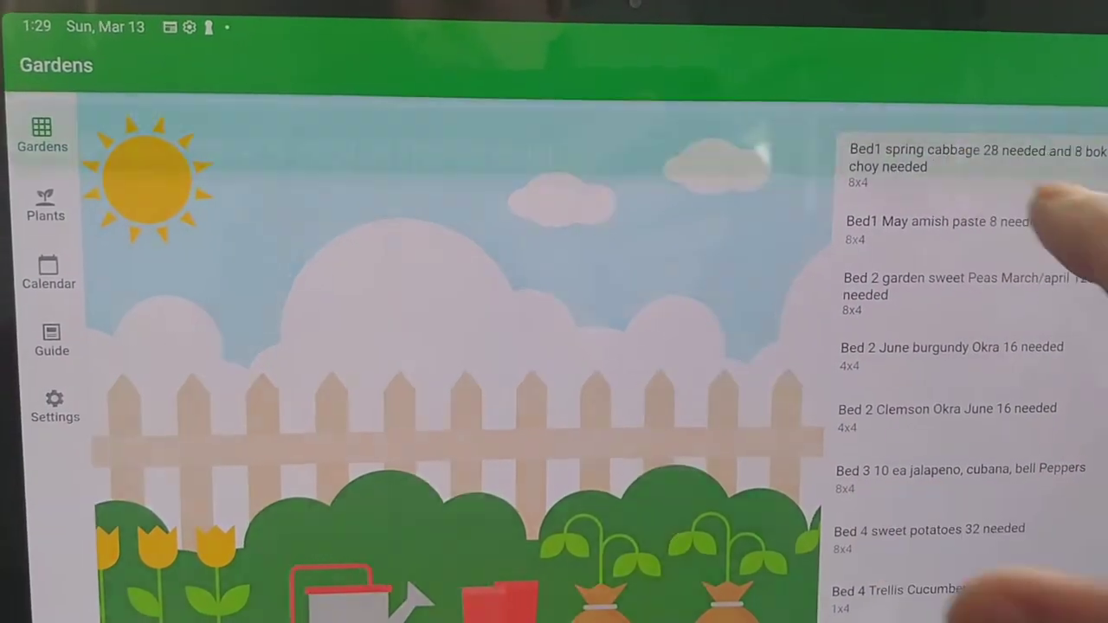
- Open the 'Bed1 spring cabbage' layout and scroll the plant catalog to Alliums
left_click(952, 158)
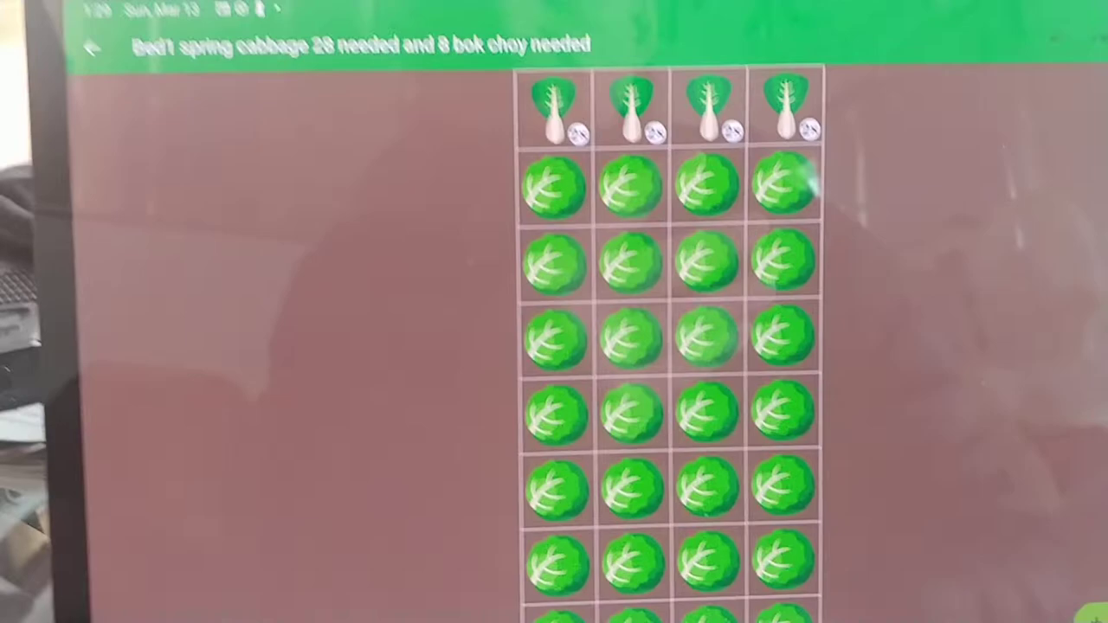
scroll("down", 3)
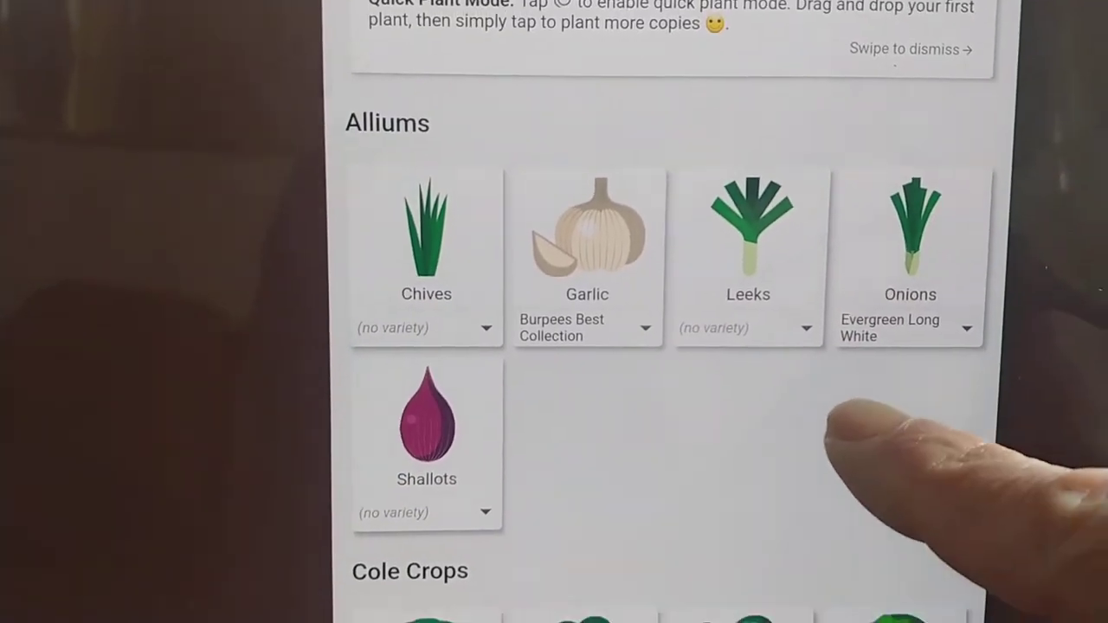
scroll("down", 3)
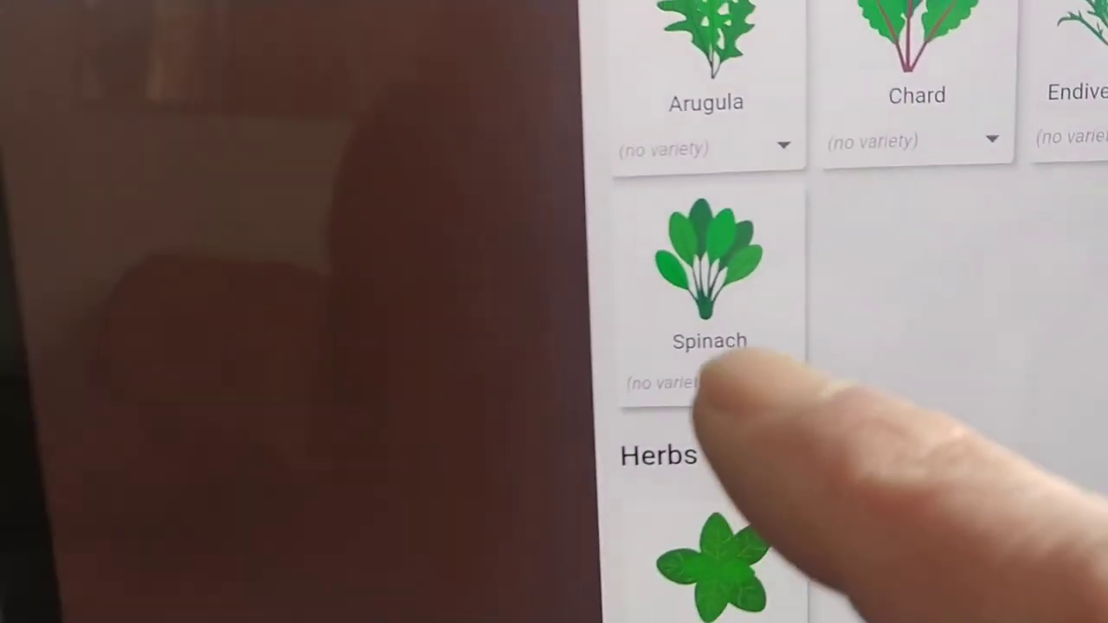
- Open Spinach, scroll through How to Grow, and show its Varieties list
left_click(707, 260)
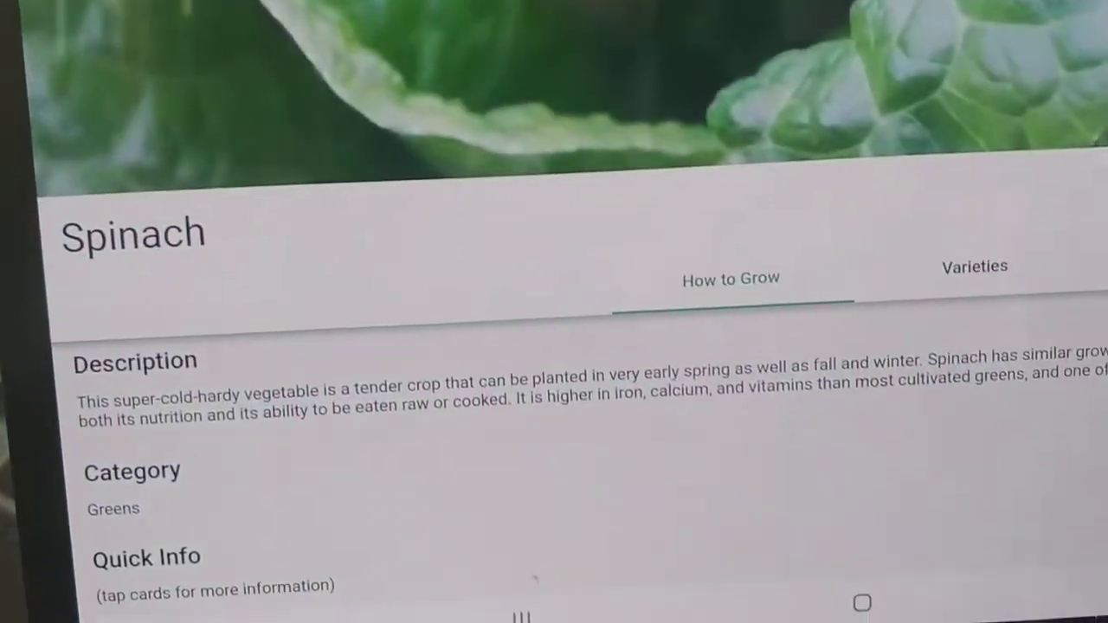
scroll("down", 3)
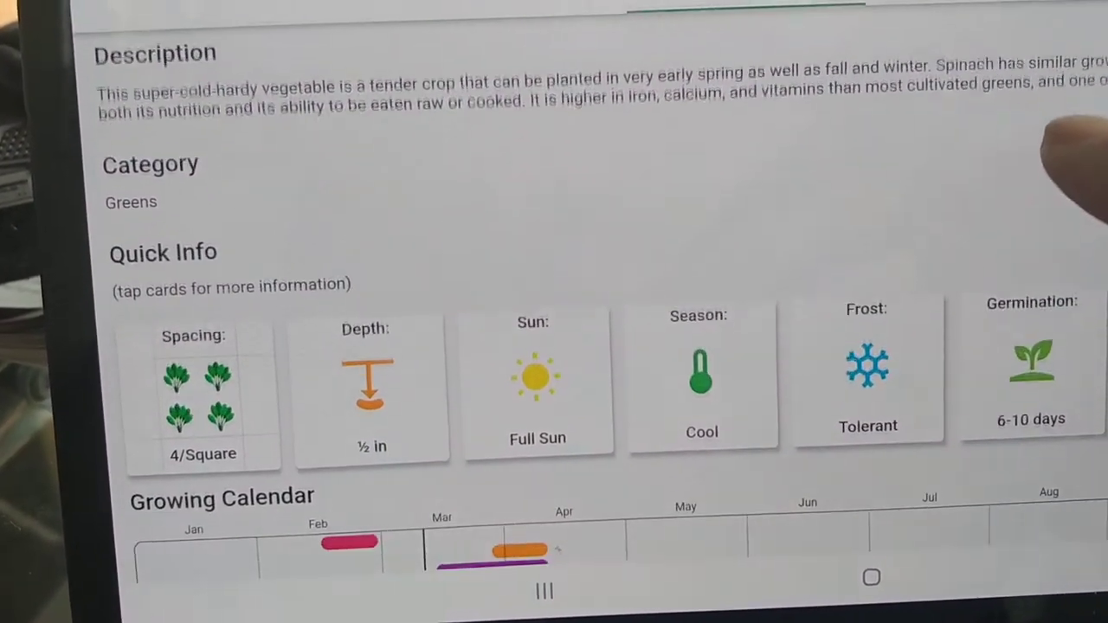
scroll("down", 3)
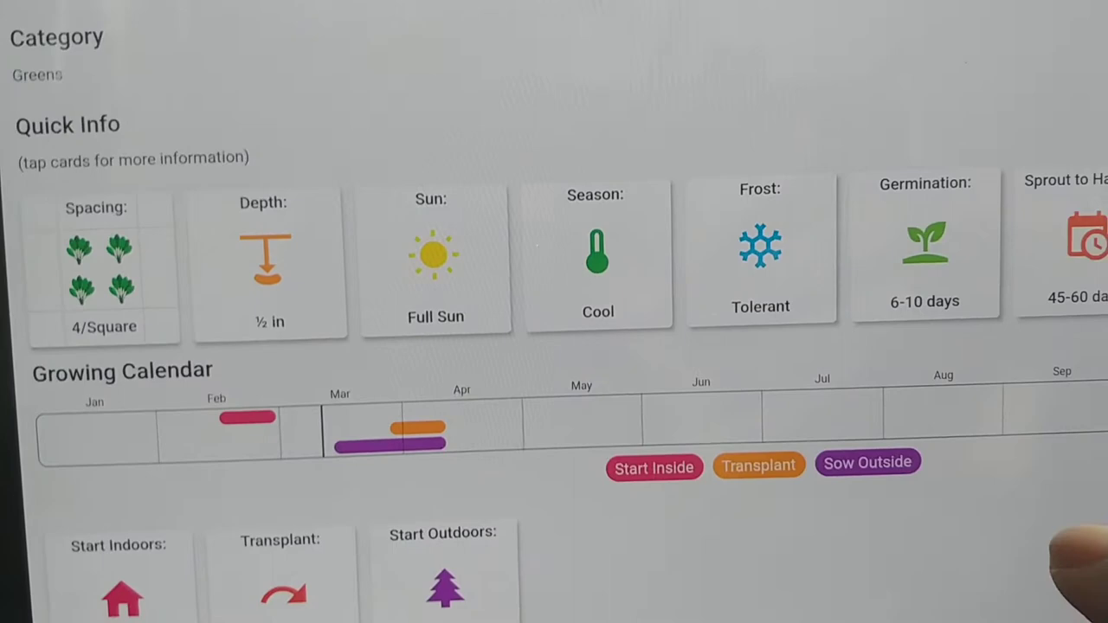
scroll("down", 3)
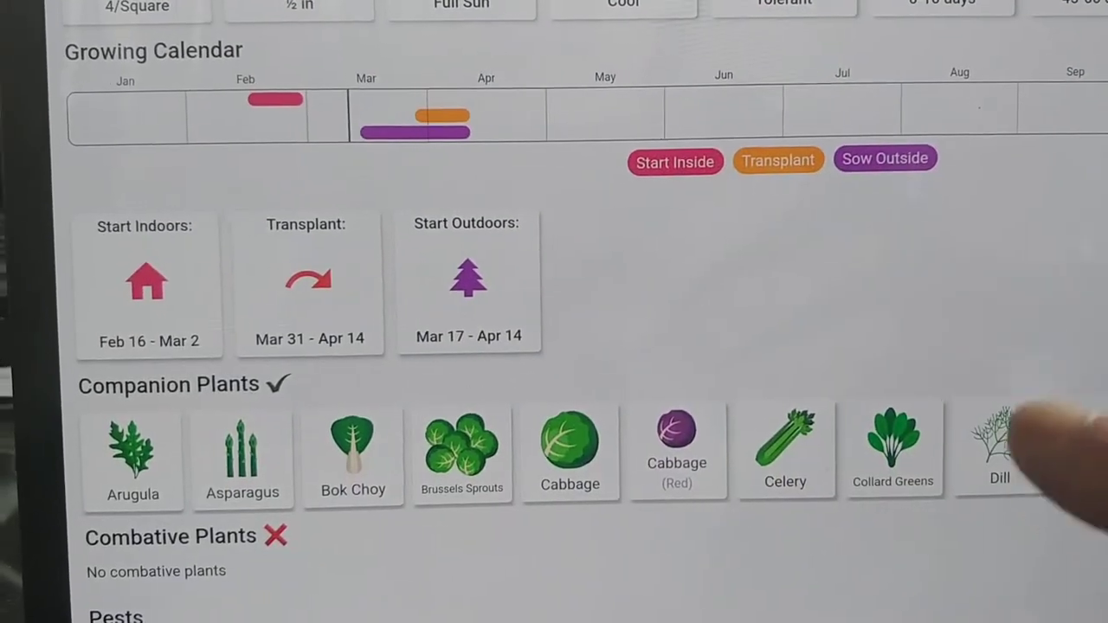
scroll("down", 3)
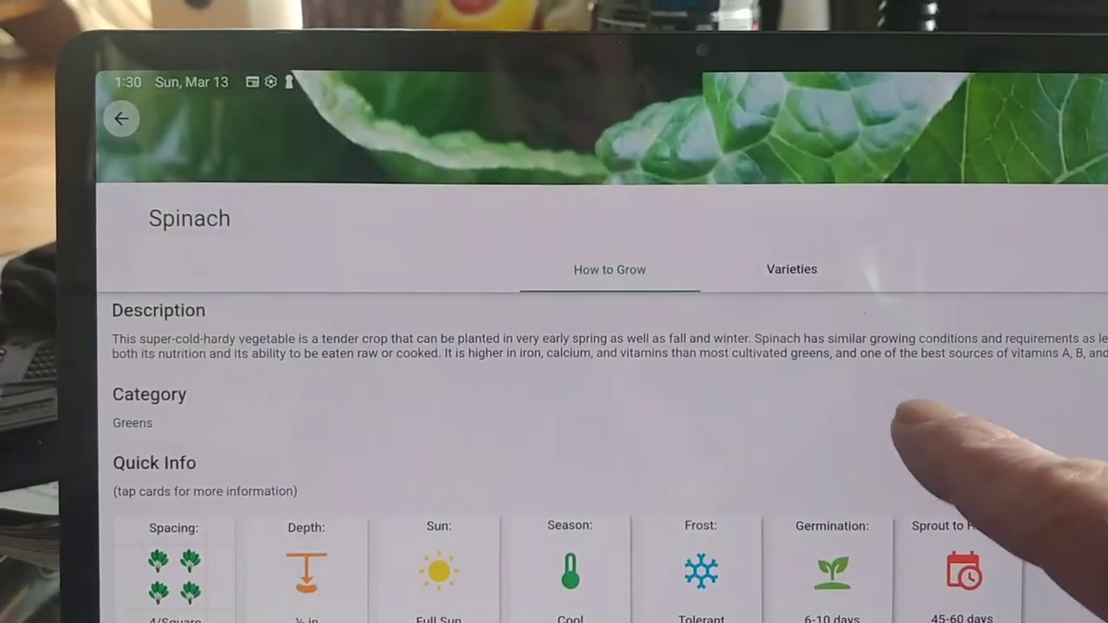
left_click(791, 270)
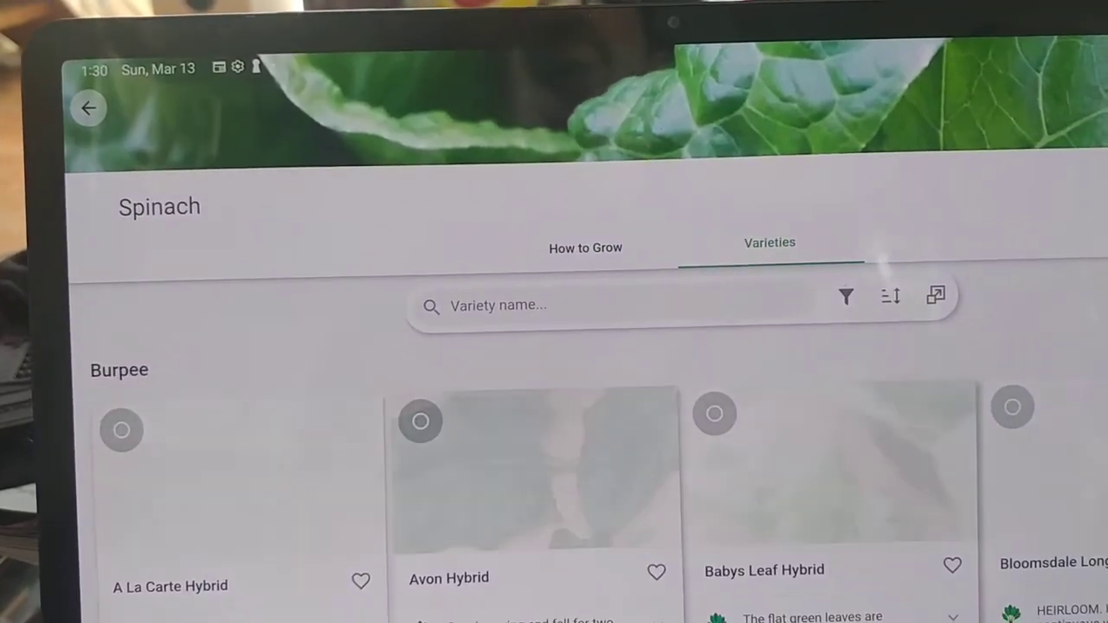
- Scroll the spinach varieties, then return to the How to Grow tab
scroll("down", 3)
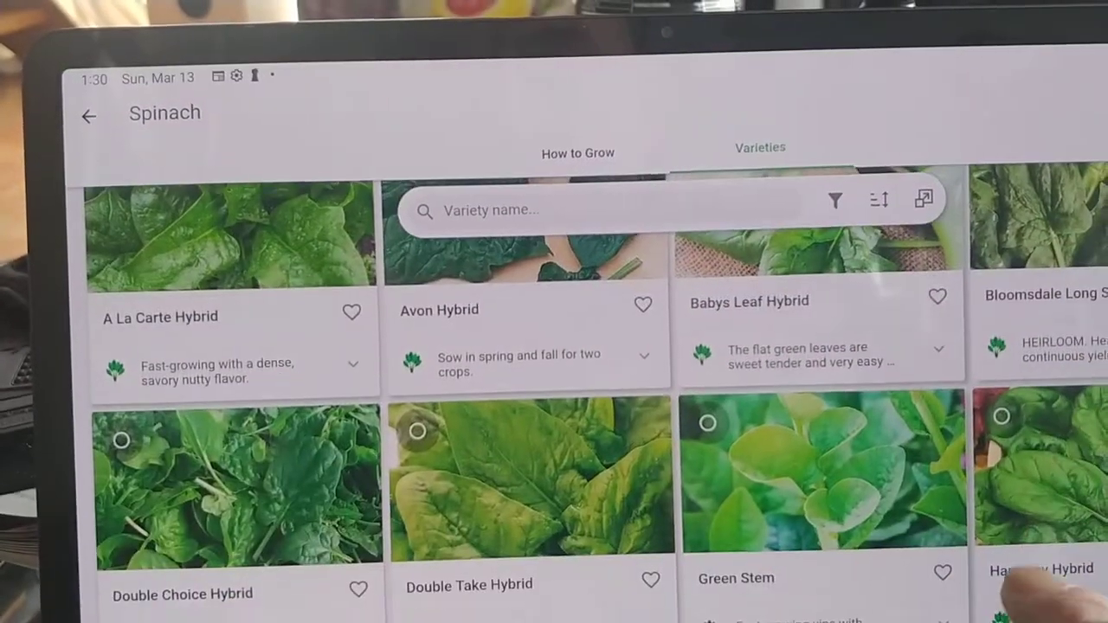
scroll("down", 3)
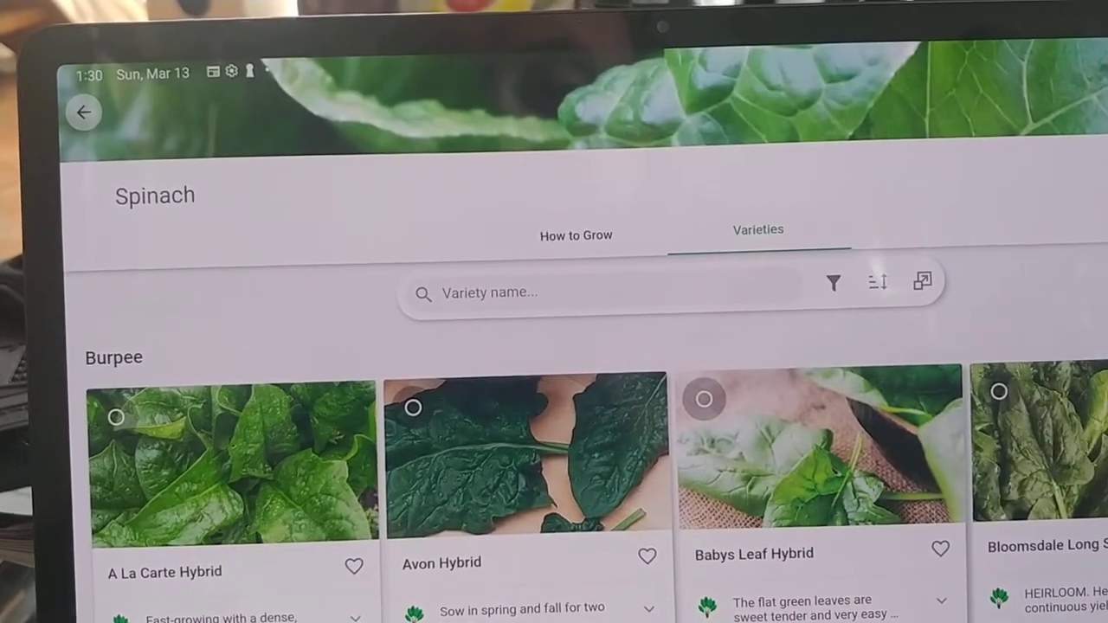
left_click(575, 236)
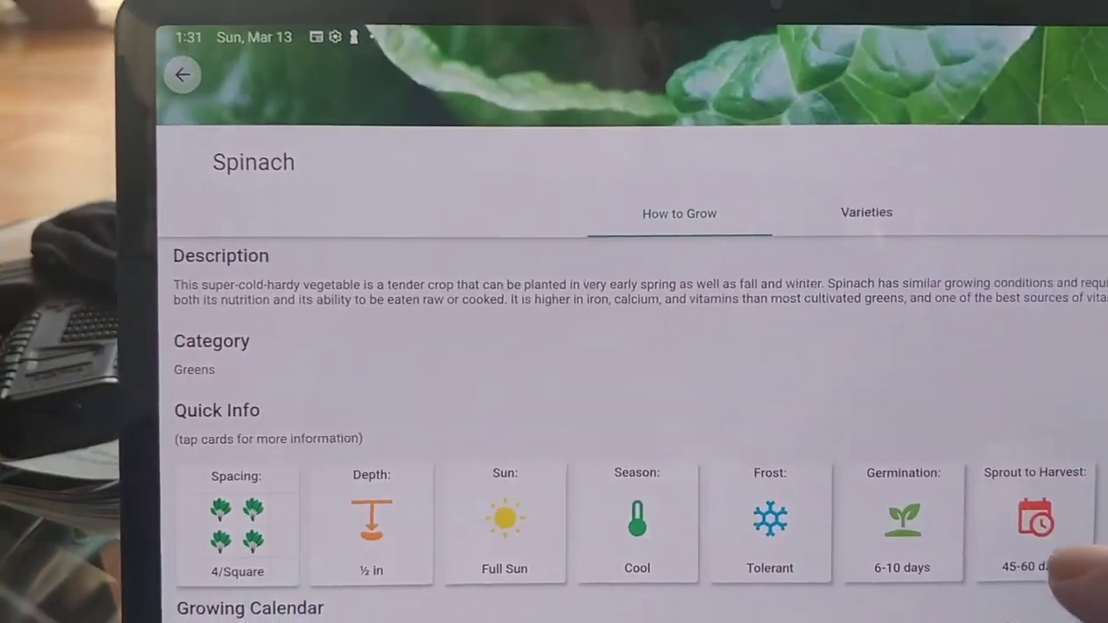
- Scroll the Spinach details down to Companion Plants
scroll("down", 3)
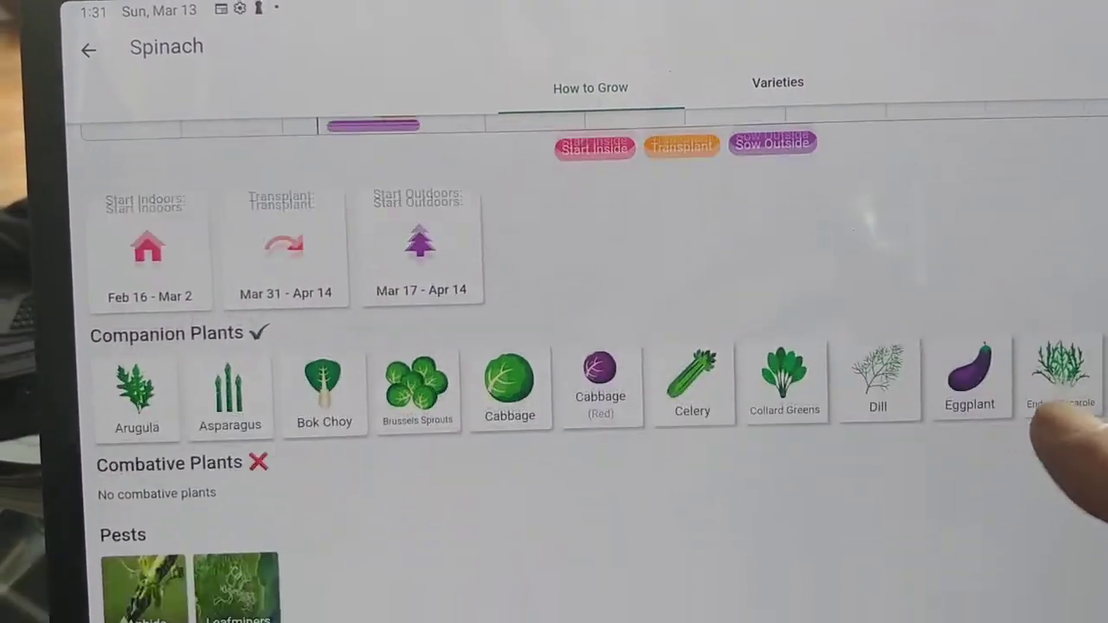
scroll("down", 3)
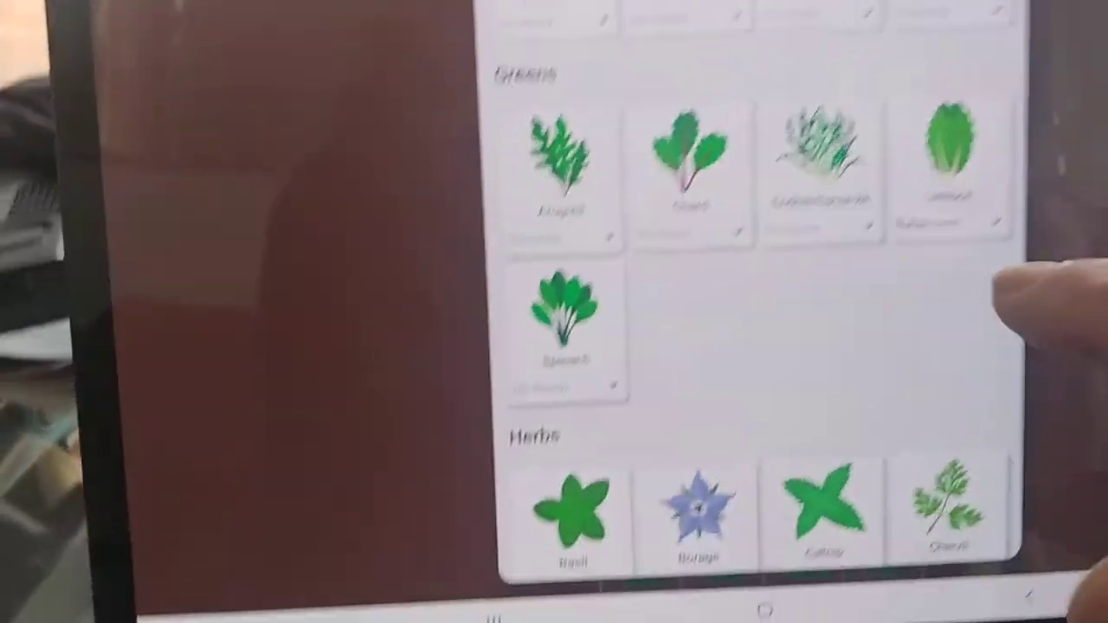
- Scroll the plant catalog down to the Fruit section and back
scroll("down", 3)
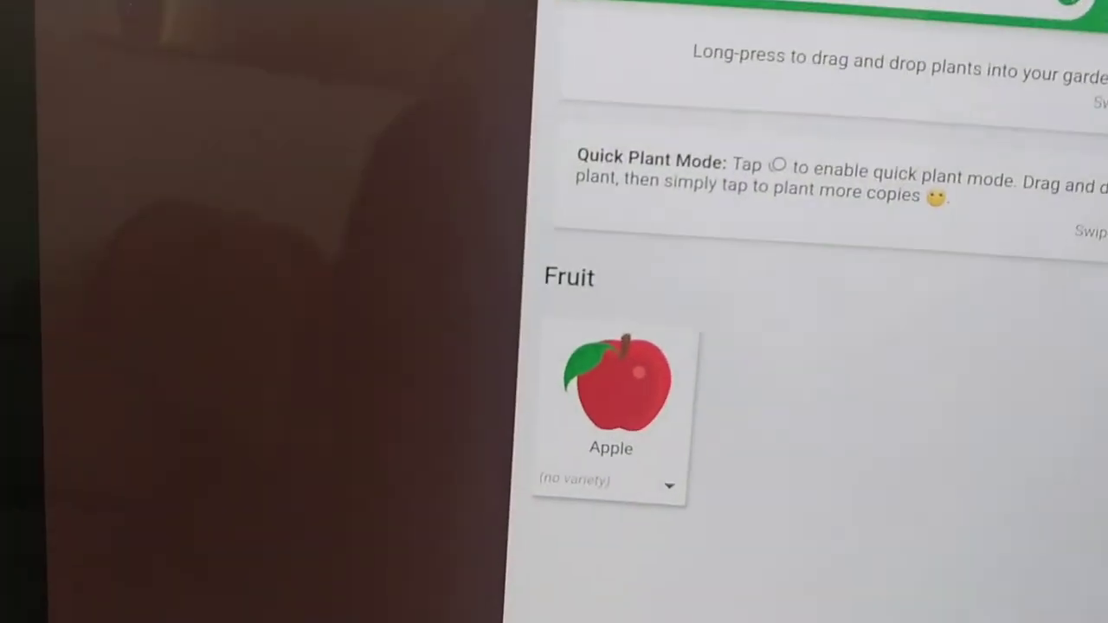
scroll("down", 3)
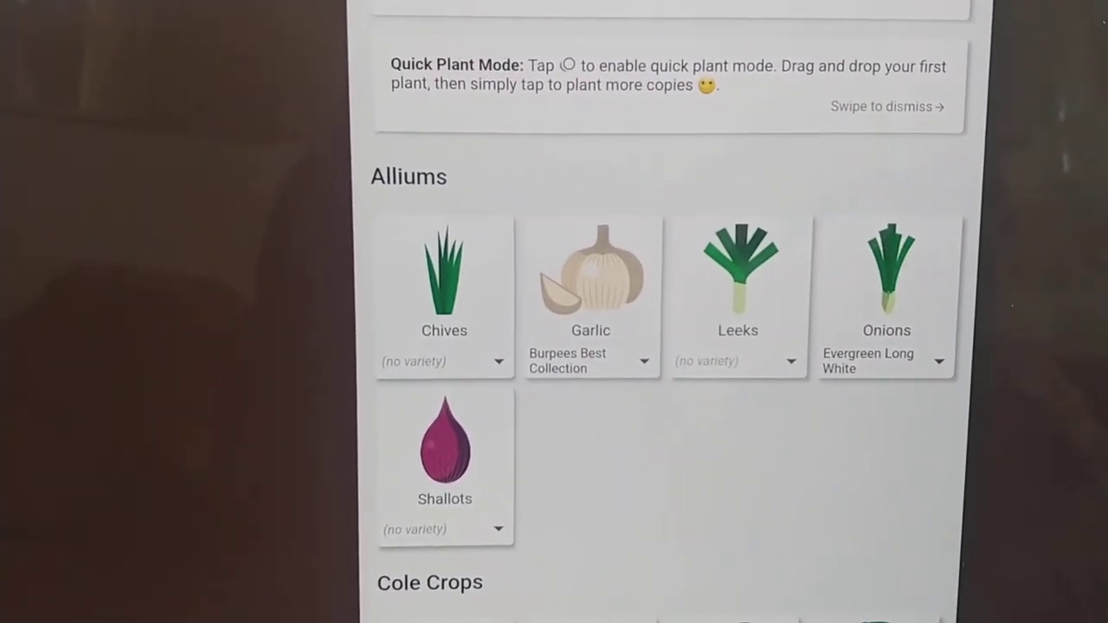
scroll("down", 3)
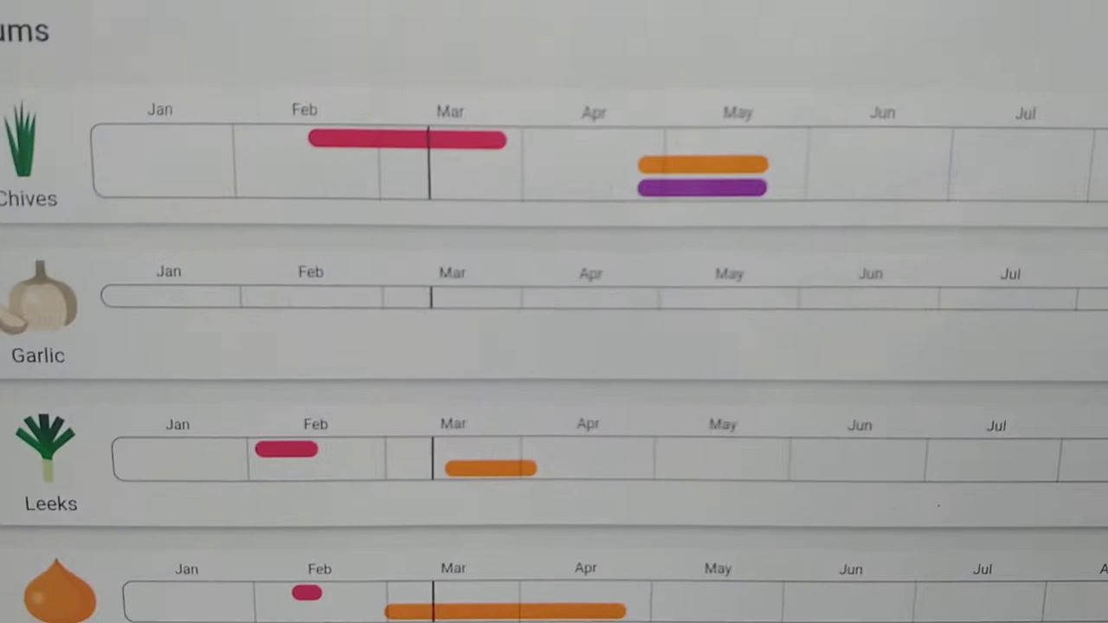
- Scroll the allium planting calendar, then open the Guide articles
scroll("down", 3)
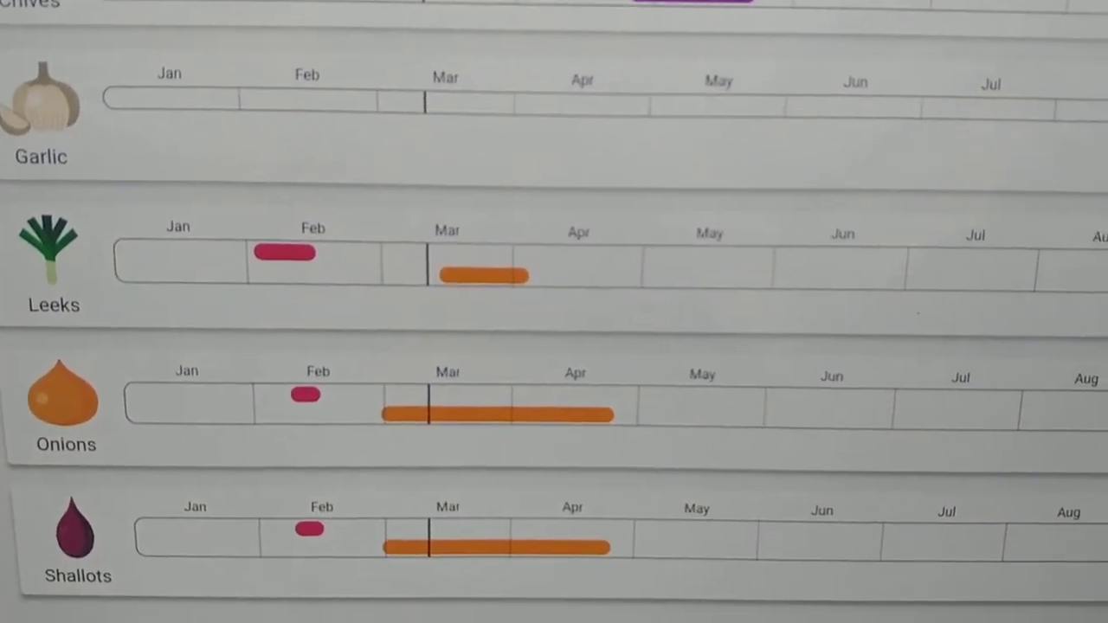
scroll("down", 3)
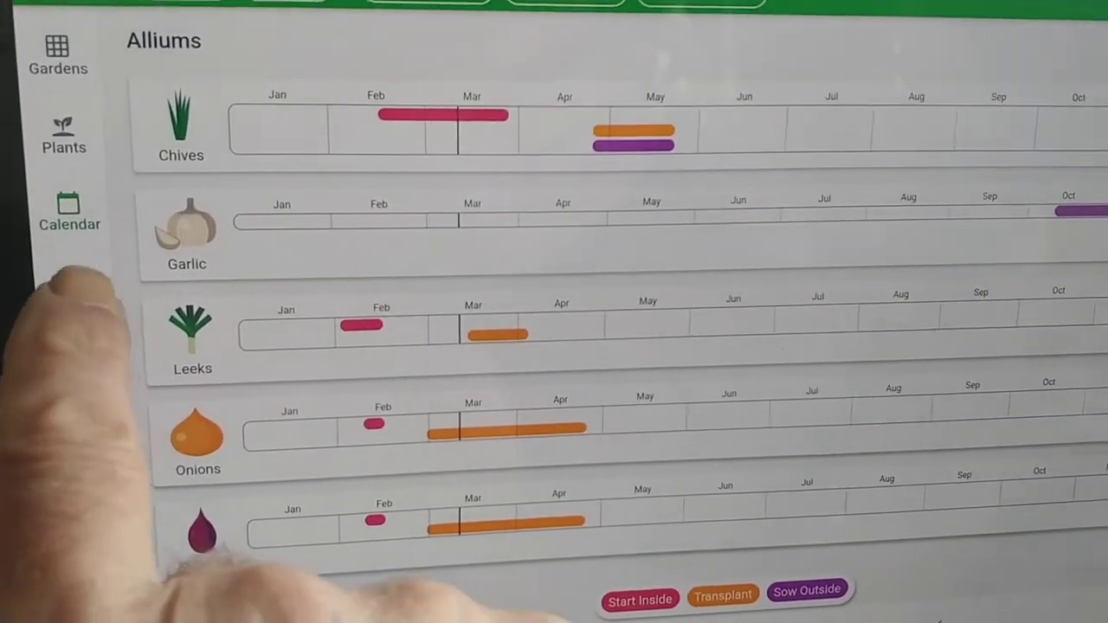
left_click(127, 164)
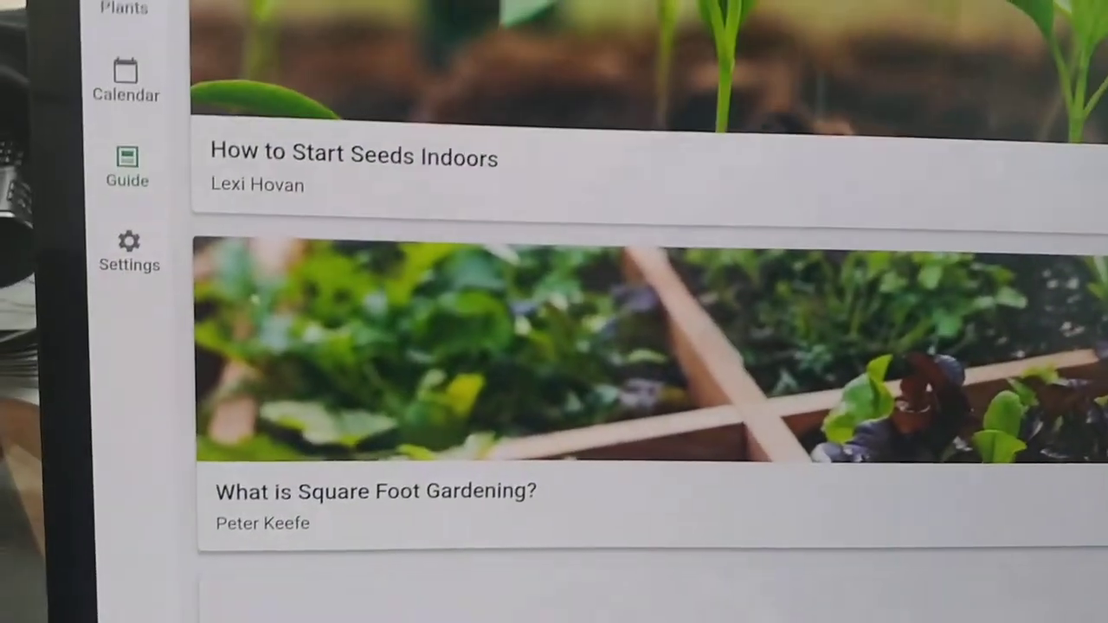
scroll("up", 3)
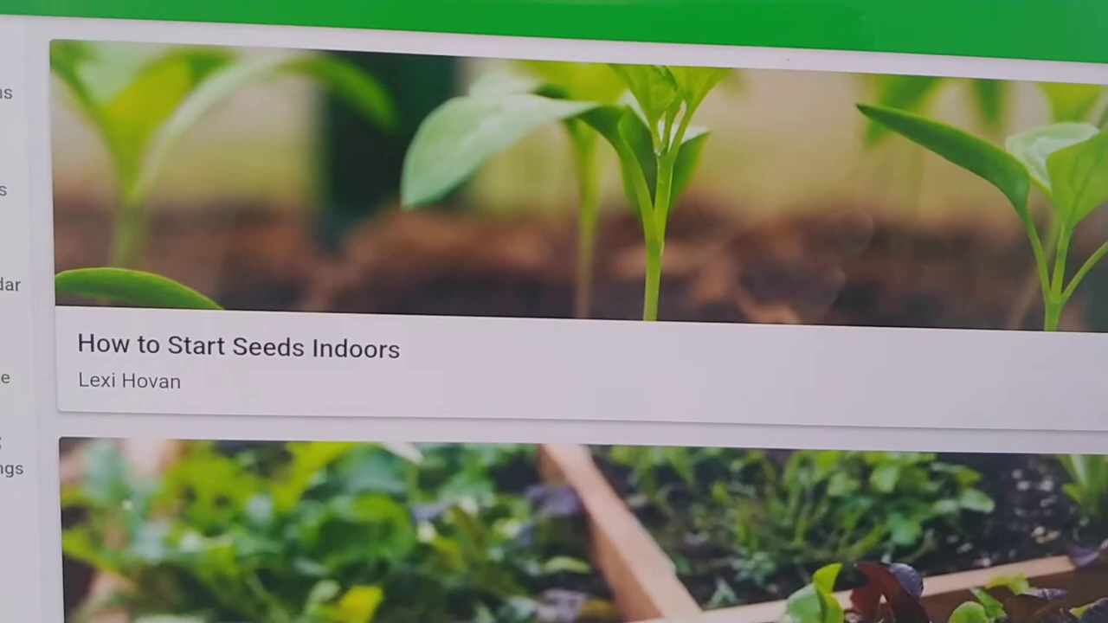
scroll("down", 3)
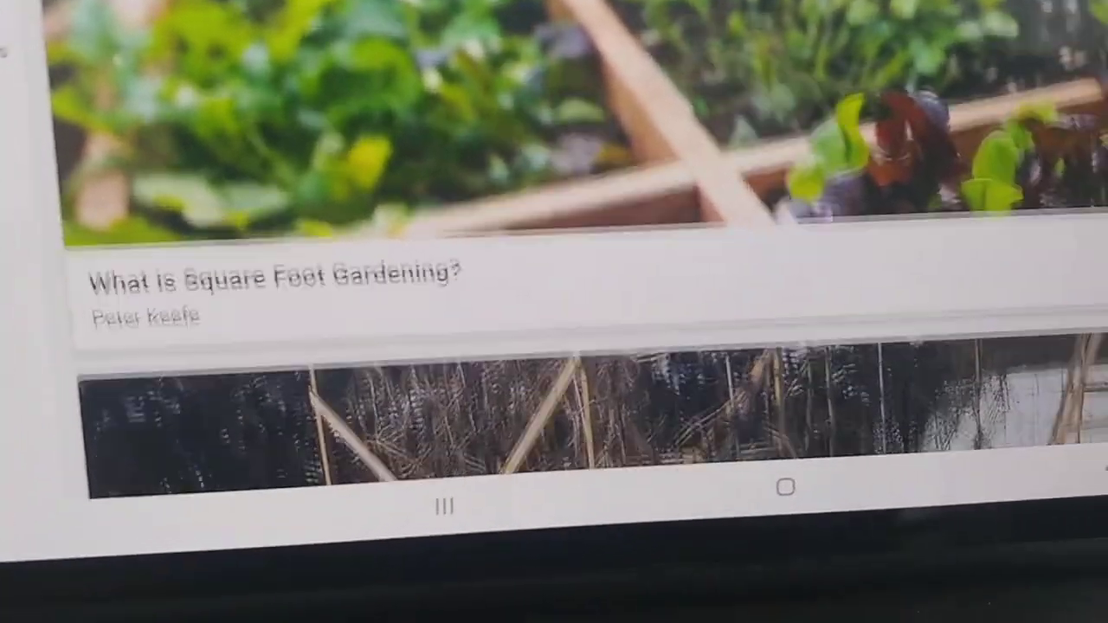
scroll("up", 3)
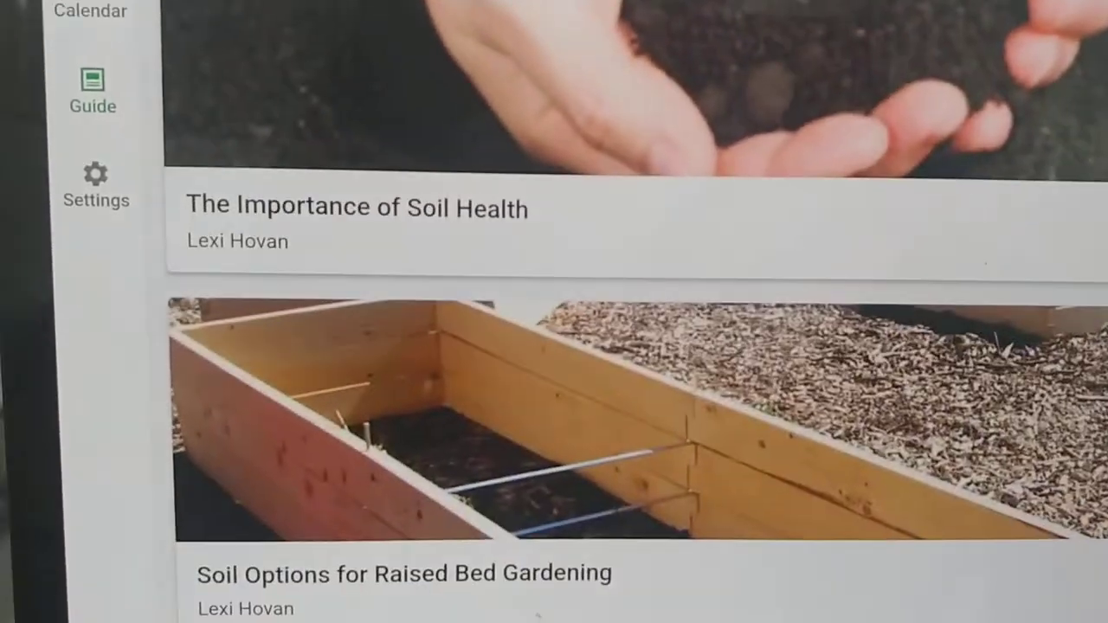
scroll("down", 3)
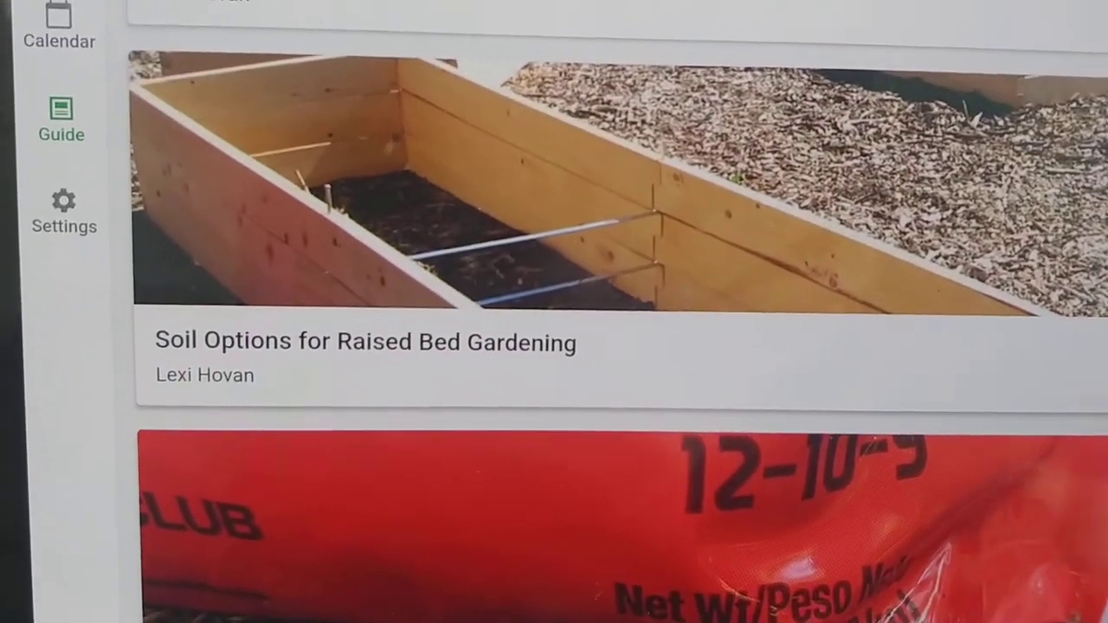
scroll("down", 3)
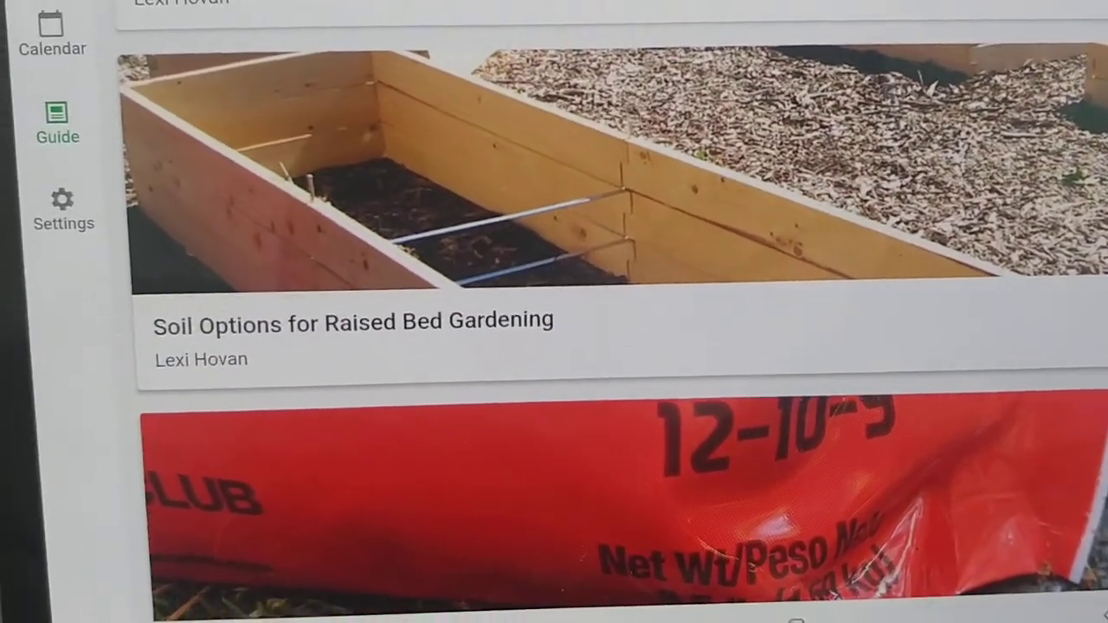